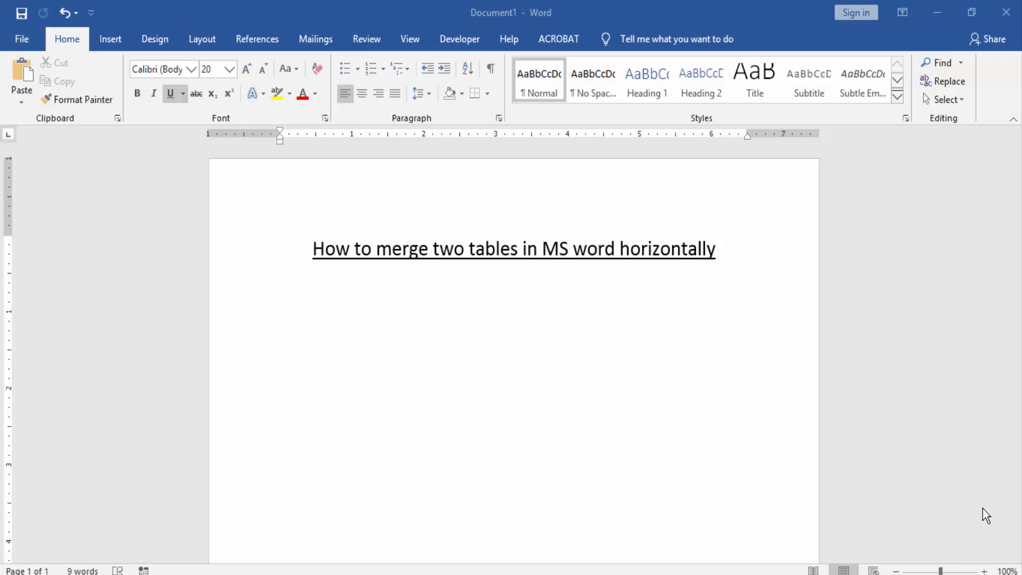
pyautogui.moveTo(508, 420)
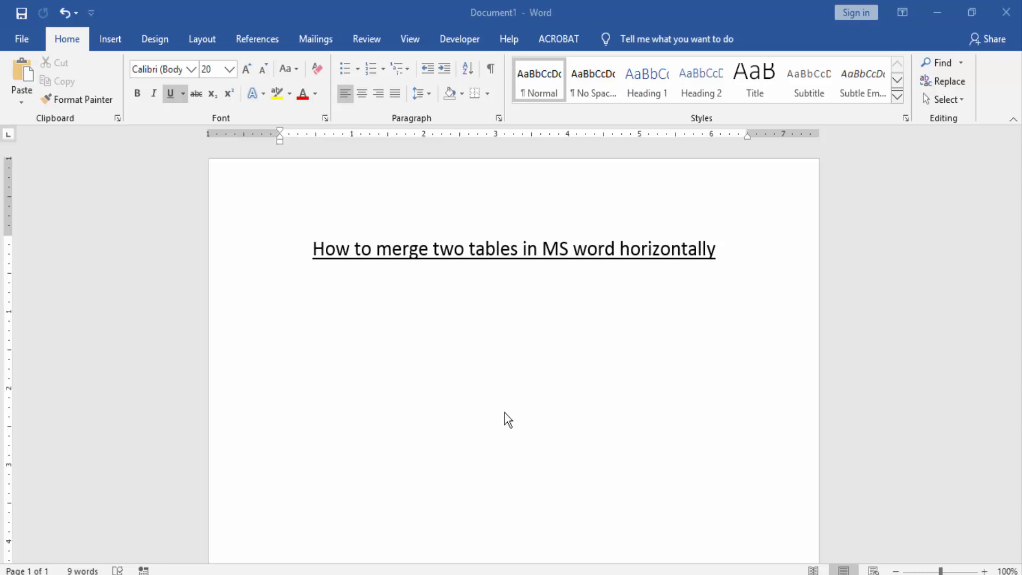
# Insert a 6-column, 5-row table below the underlined heading
pyautogui.click(110, 38)
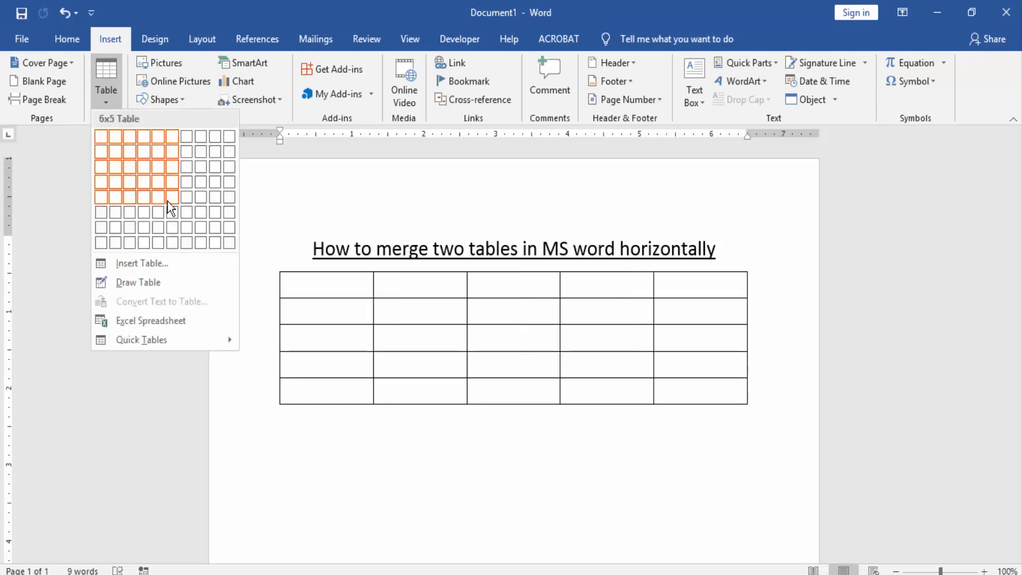
pyautogui.click(171, 196)
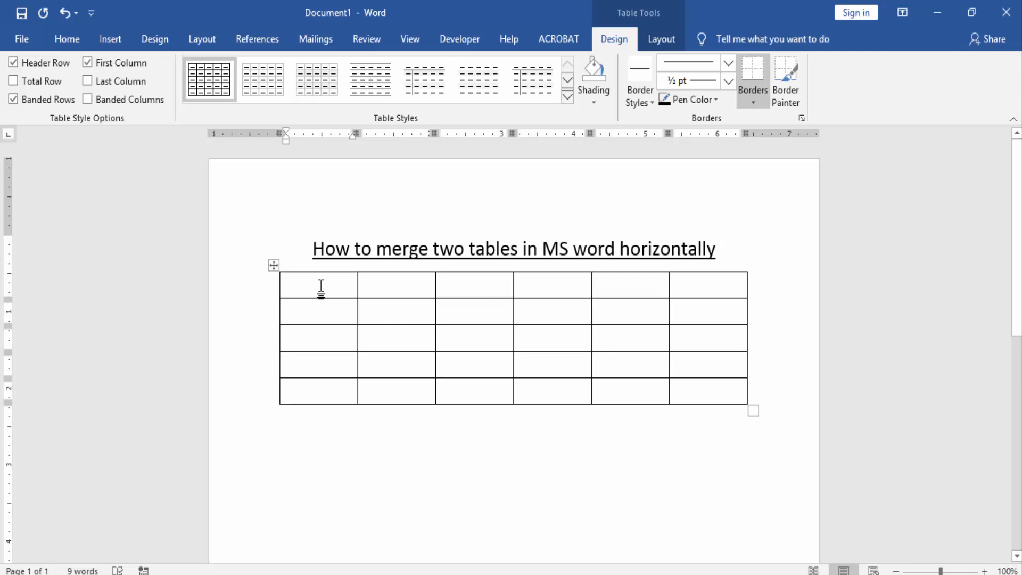
pyautogui.moveTo(490, 286)
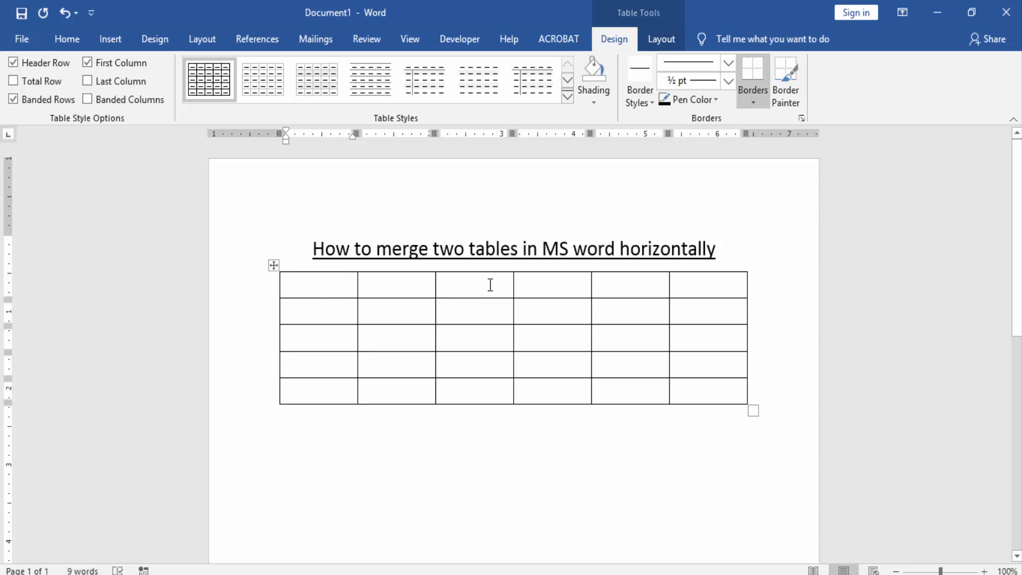
# Merge the third and fourth columns into one tall cell spanning all five rows
pyautogui.click(274, 265)
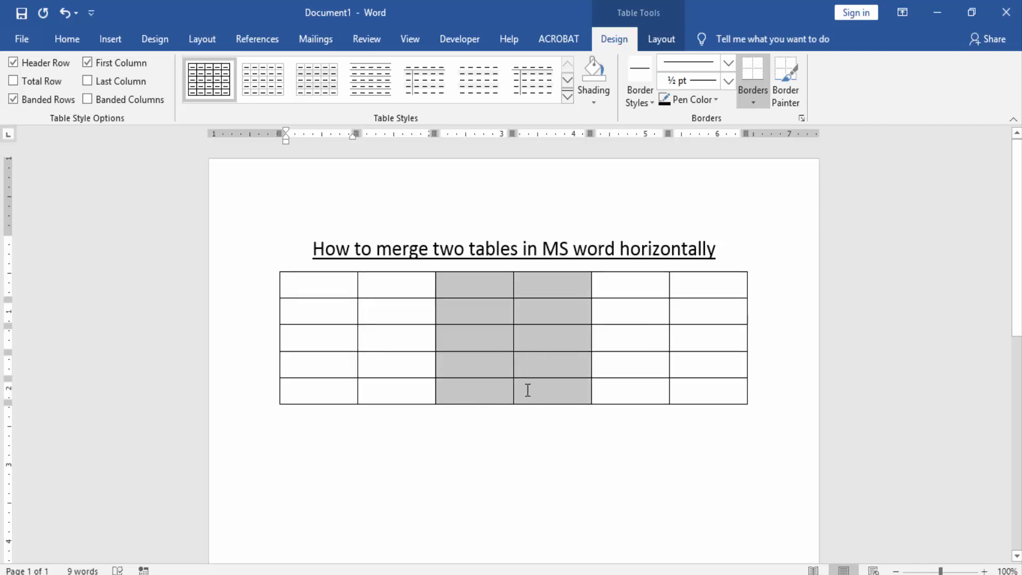
pyautogui.click(660, 39)
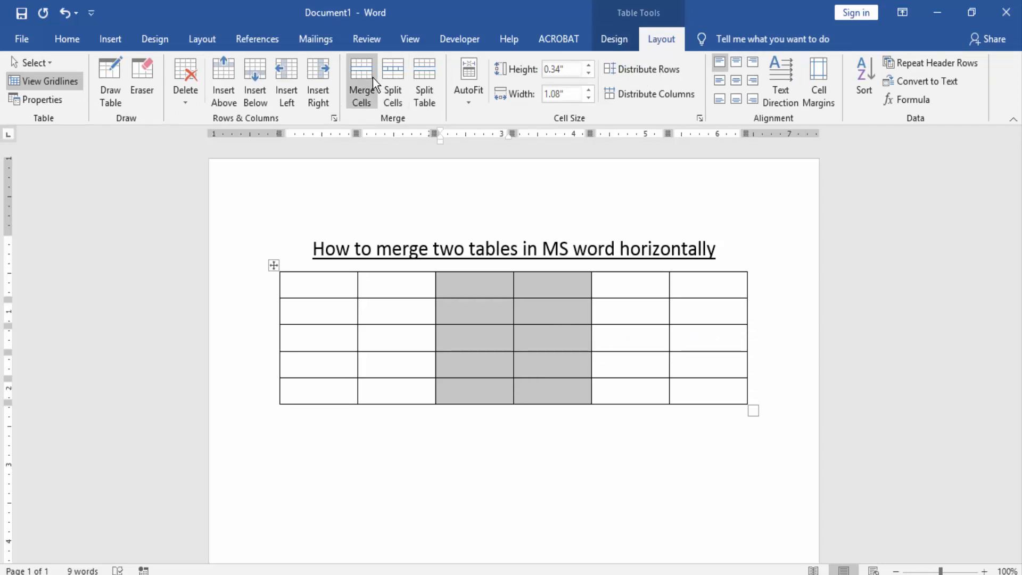
pyautogui.click(361, 82)
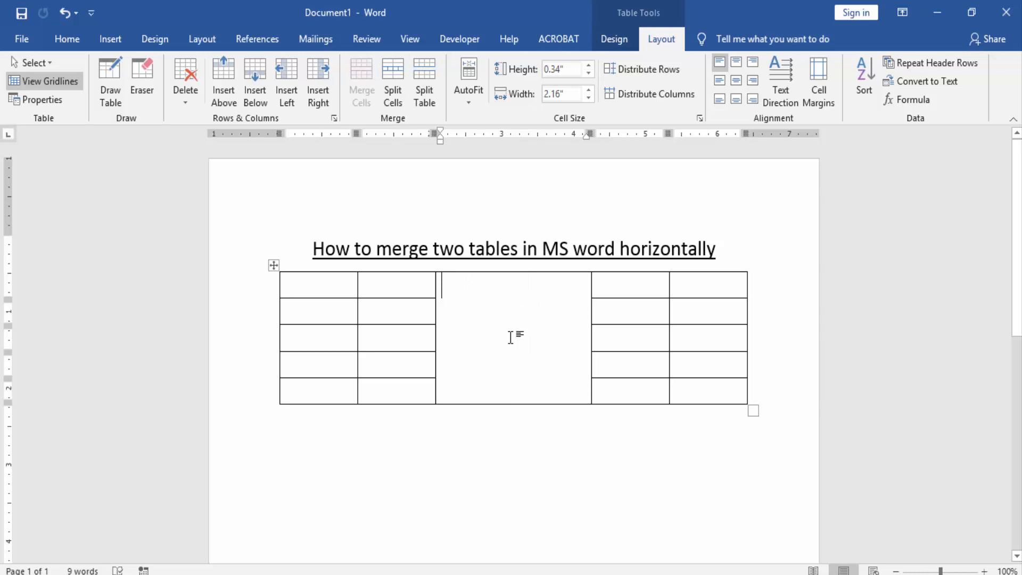